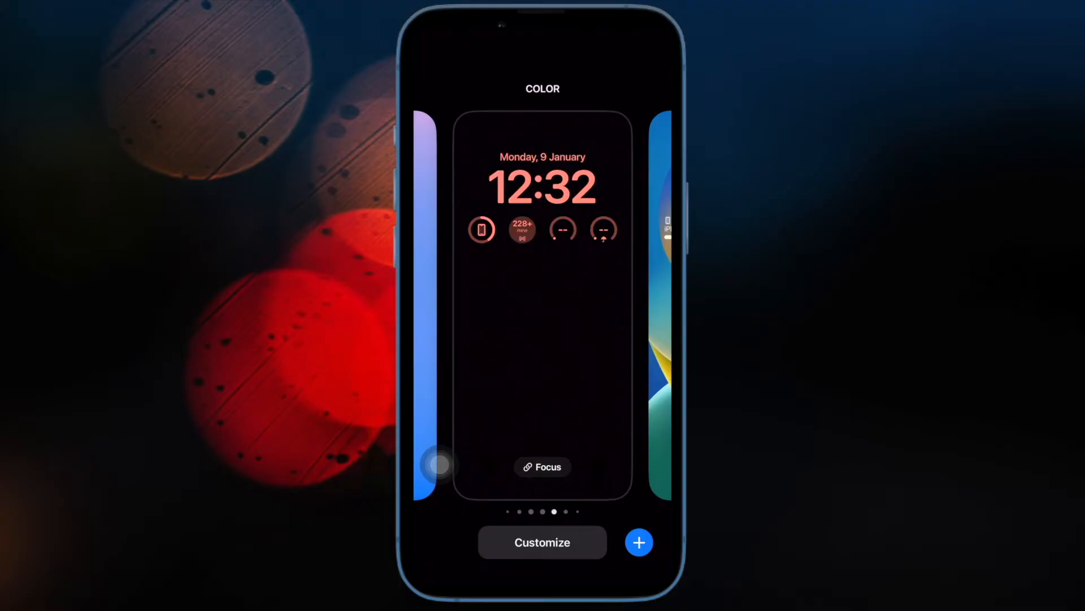
Start editing the lock screen and add the mail count and battery widgets to the row
{"action": "left_click", "coordinate": [542, 542]}
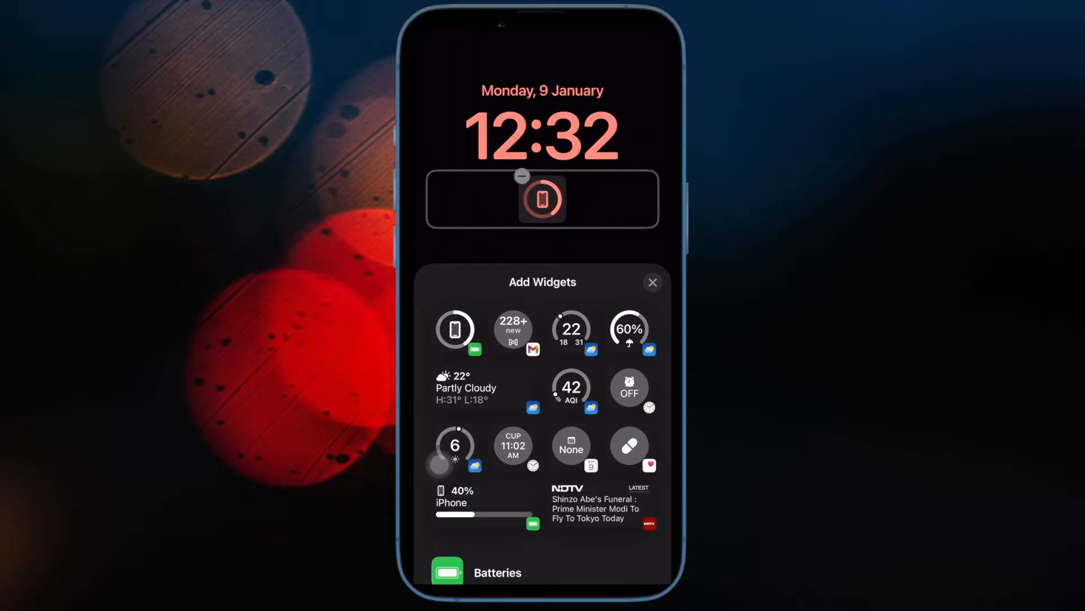
{"action": "left_click", "coordinate": [513, 330]}
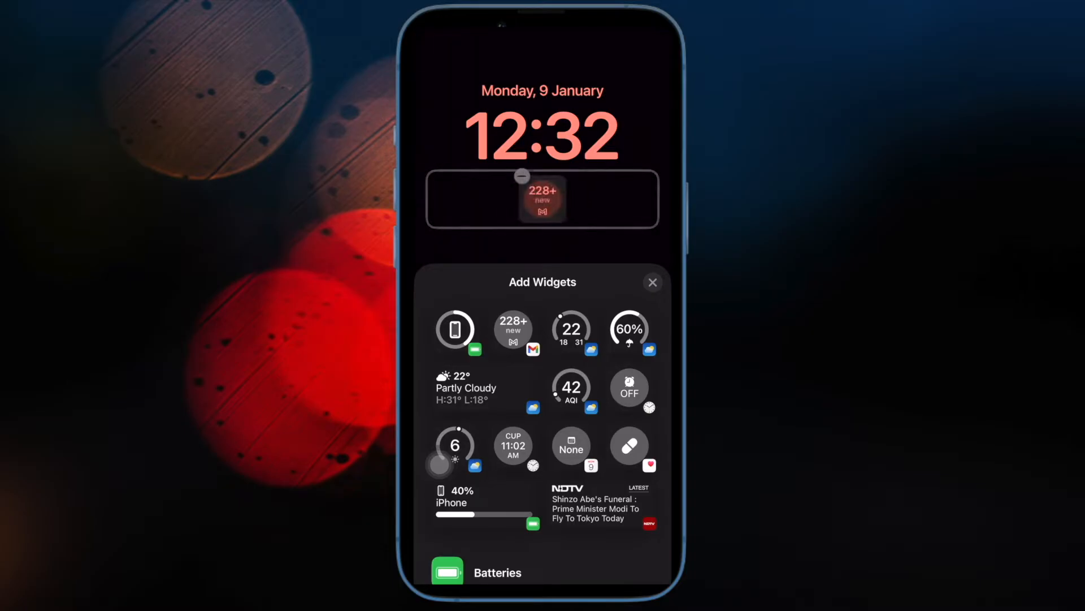
{"action": "left_click", "coordinate": [455, 329]}
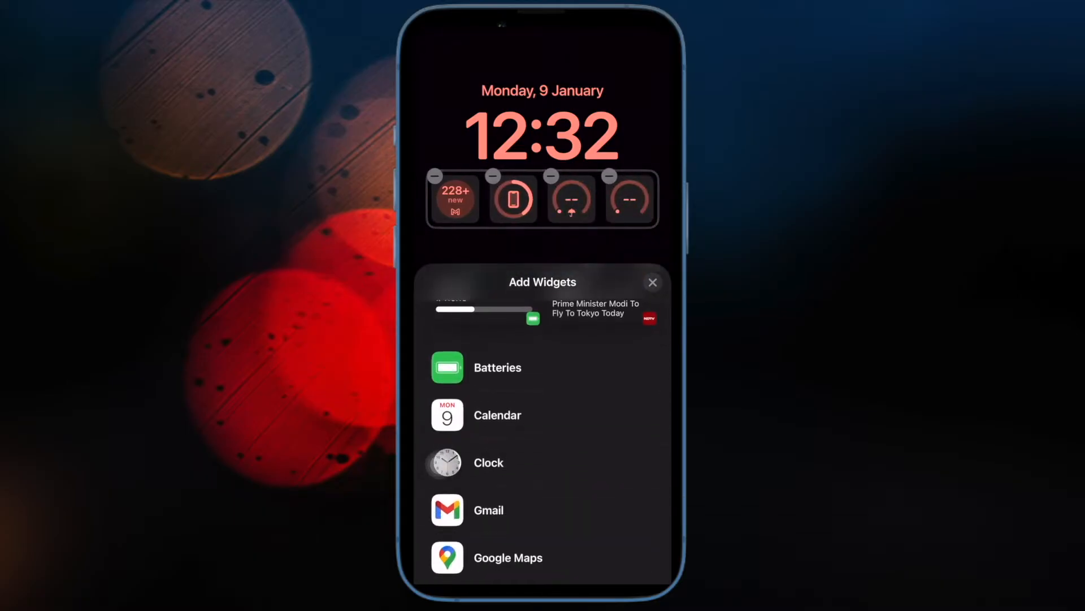
{"action": "scroll", "scroll_direction": "down", "scroll_amount": 3}
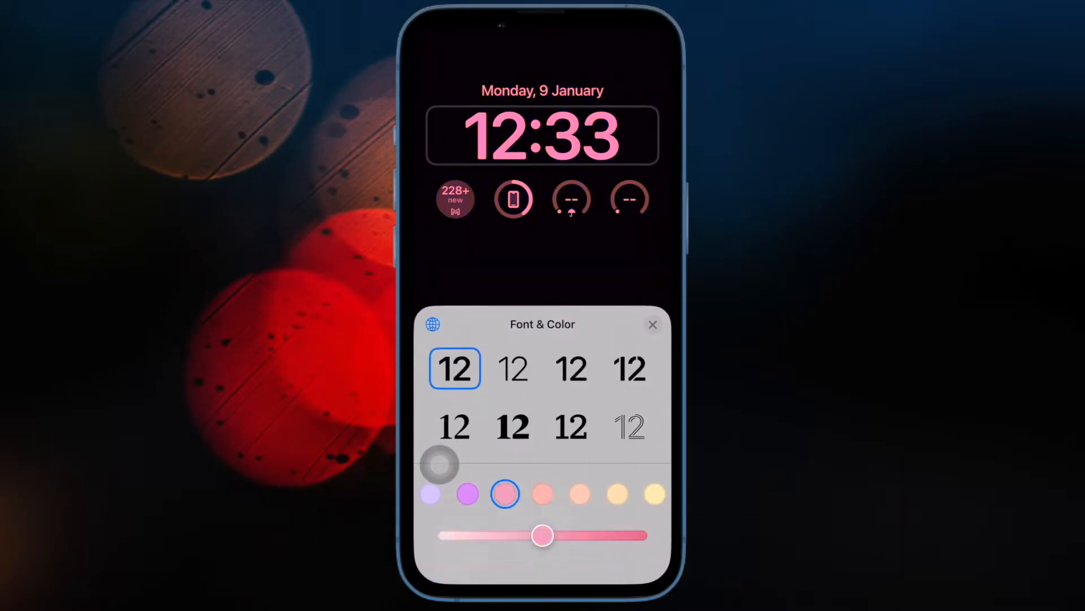
Try a yellow clock and Devanagari numerals, then restore Arabic digits and lighten the colour tone
{"action": "left_click", "coordinate": [654, 494]}
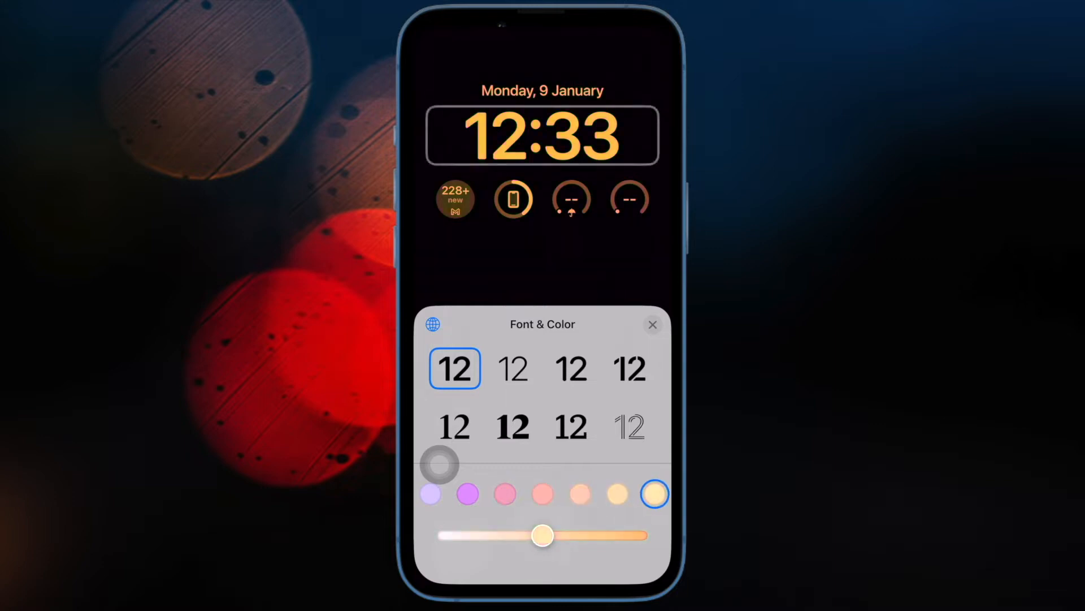
{"action": "left_click", "coordinate": [432, 324]}
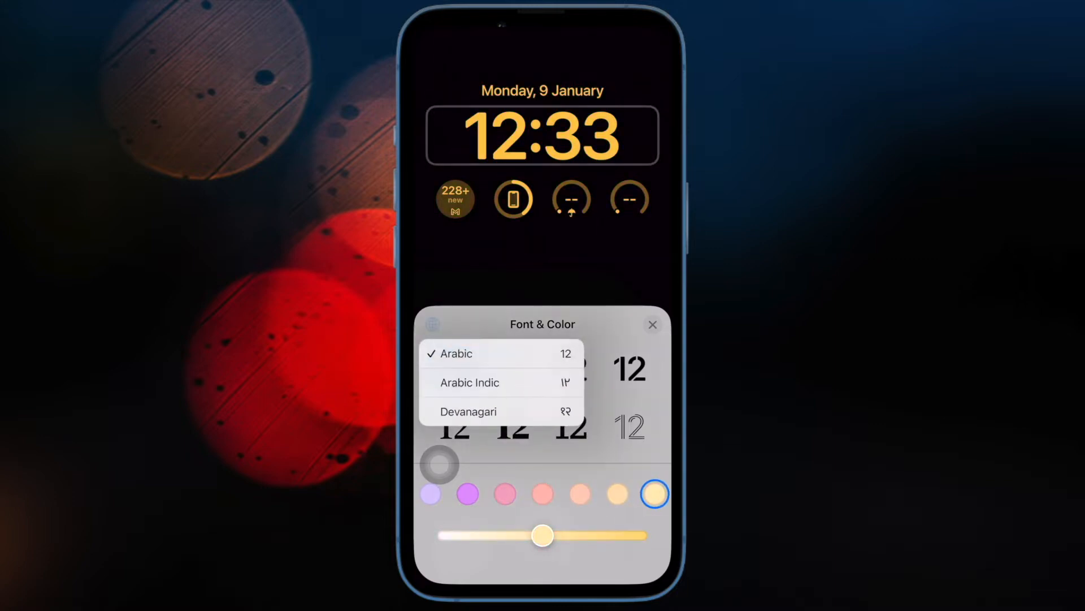
{"action": "left_click", "coordinate": [470, 382]}
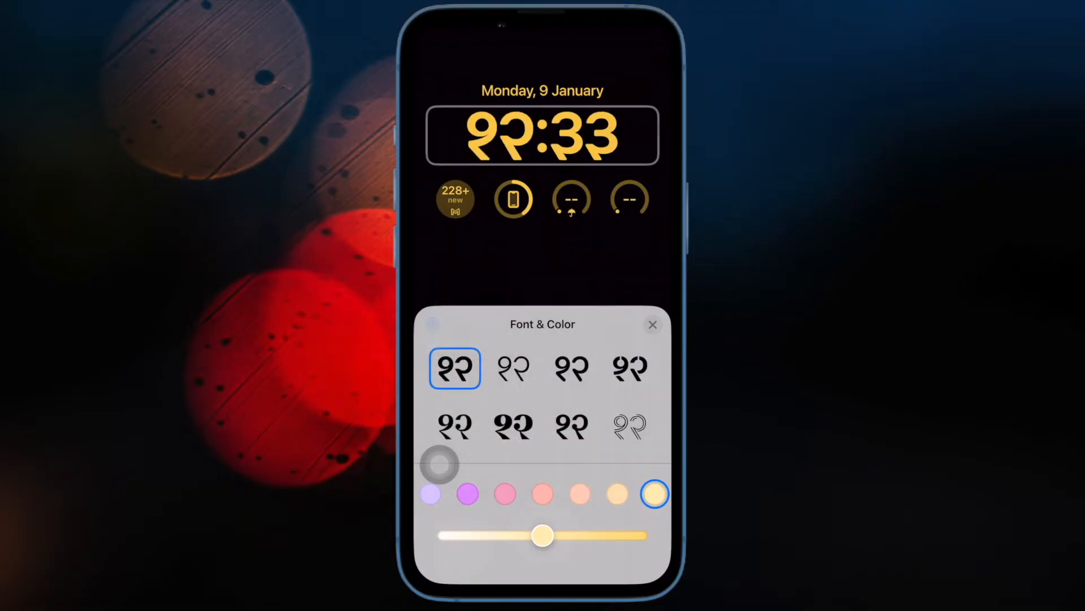
{"action": "left_click", "coordinate": [433, 324]}
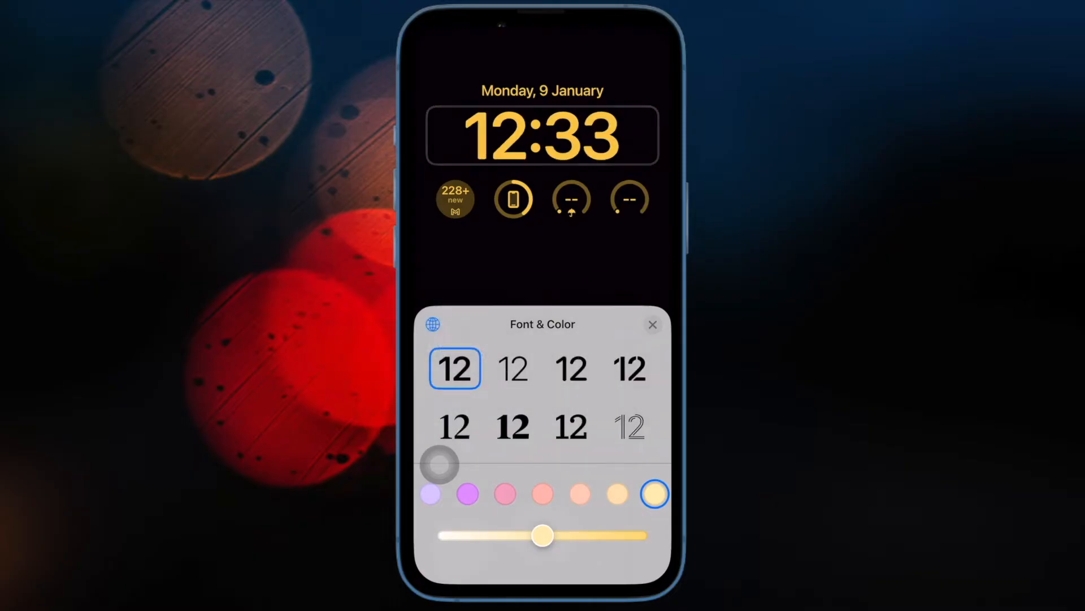
{"action": "left_click_drag", "start_coordinate": [542, 534], "coordinate": [487, 534]}
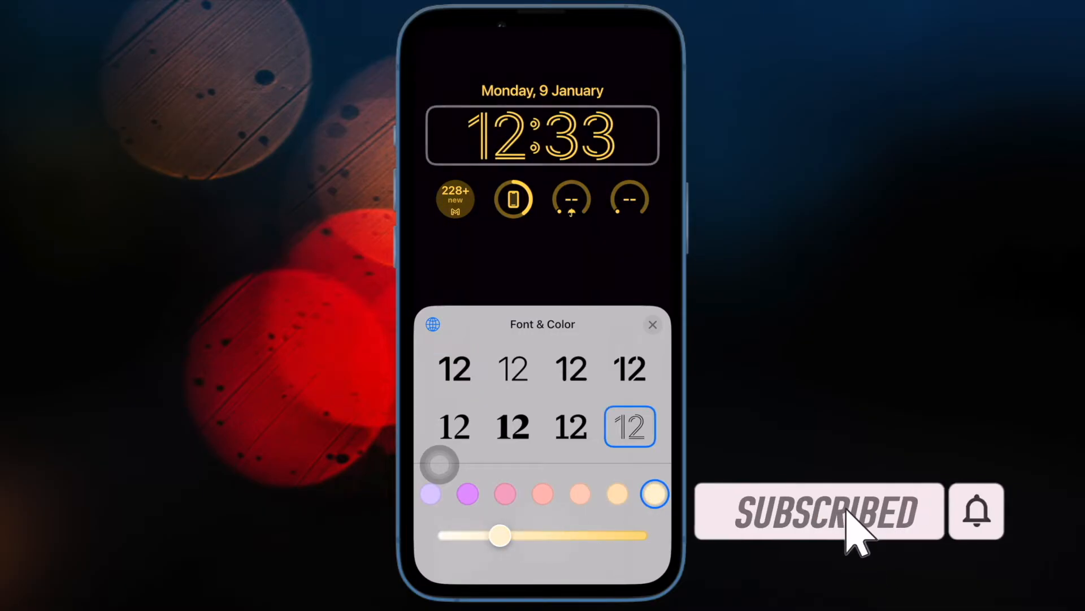
Try serif, thin and outlined typefaces for the lock screen clock
{"action": "left_click", "coordinate": [455, 427]}
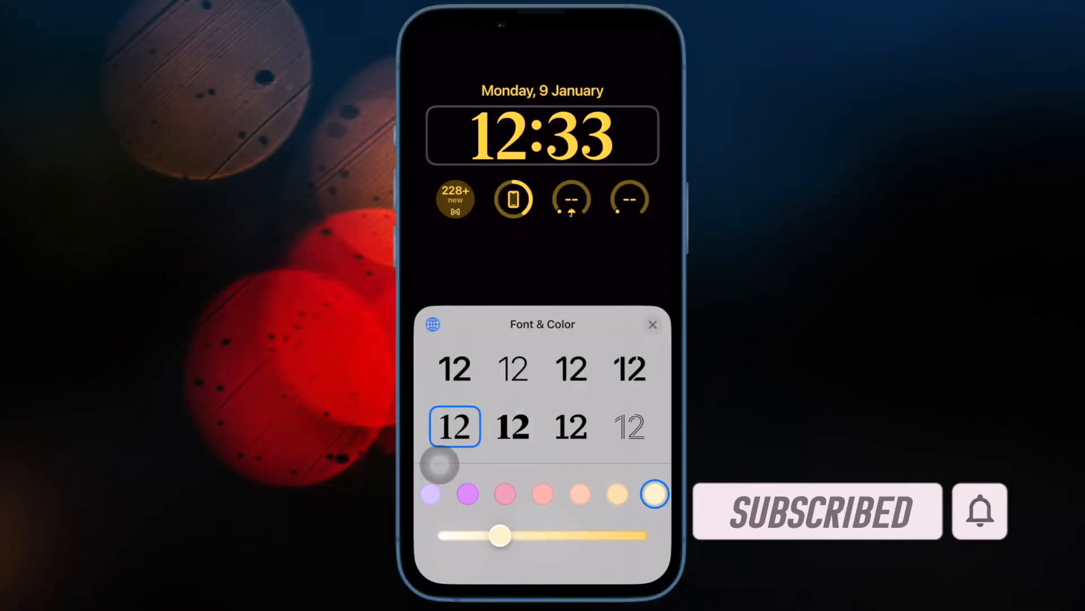
{"action": "left_click", "coordinate": [467, 494]}
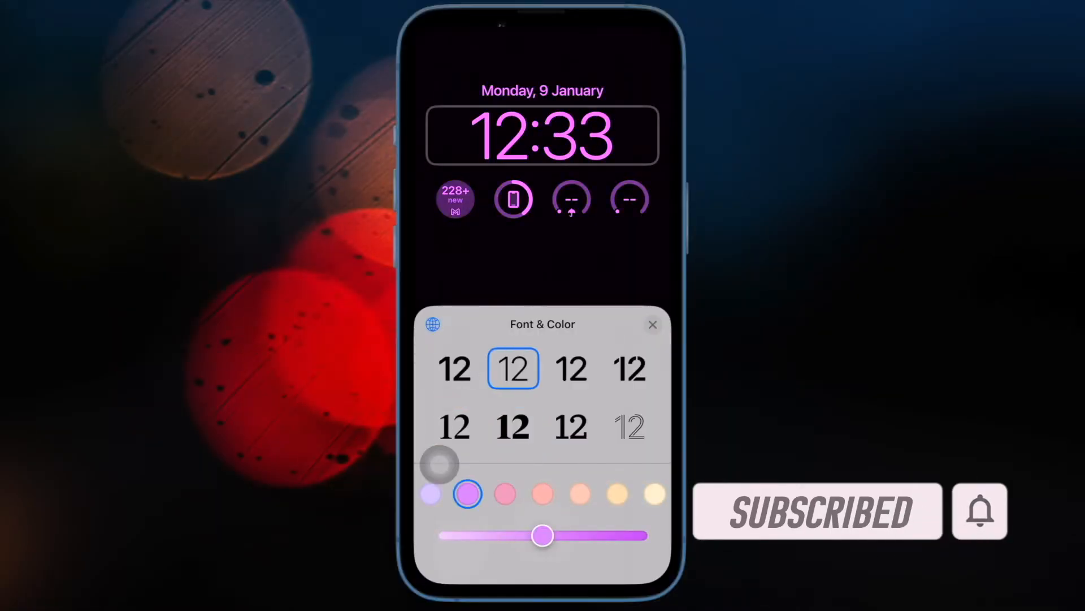
{"action": "left_click", "coordinate": [630, 369]}
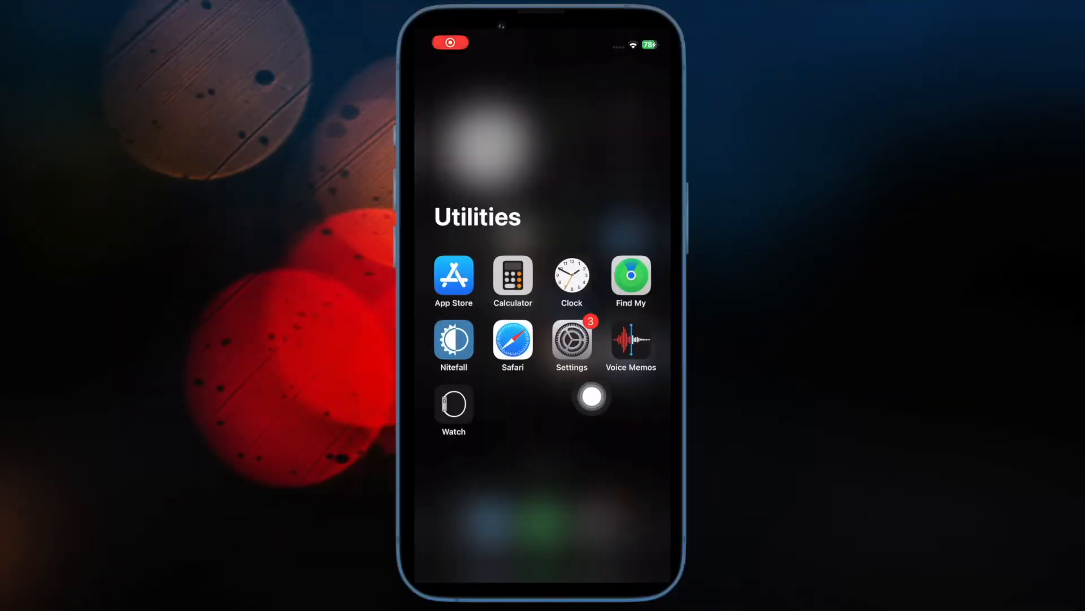
Open Settings, then get back to the lock screen editor's widget list
{"action": "left_click", "coordinate": [571, 340]}
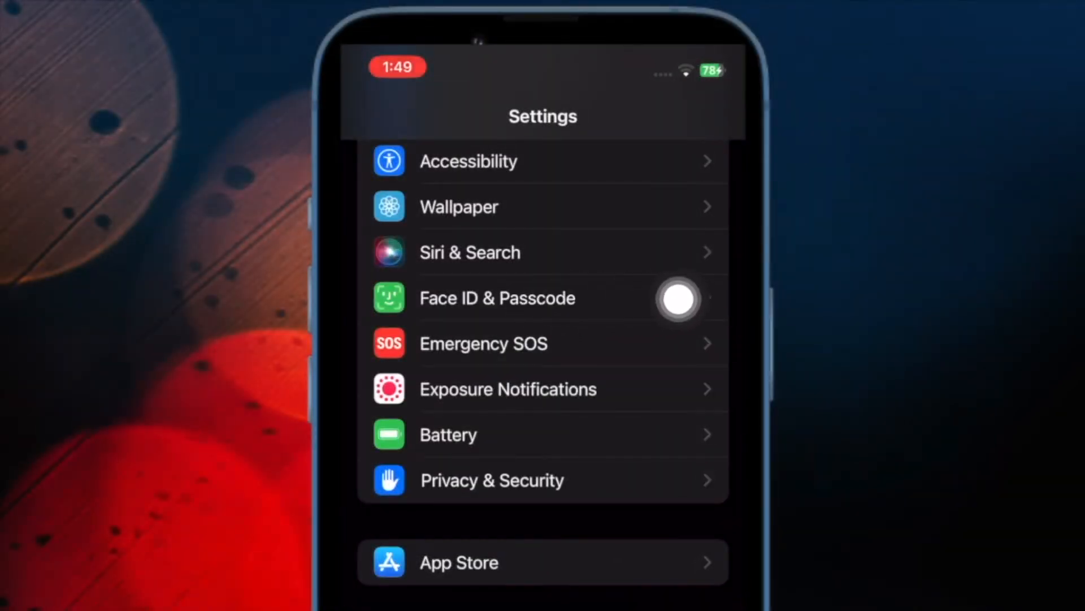
{"action": "left_click", "coordinate": [496, 298]}
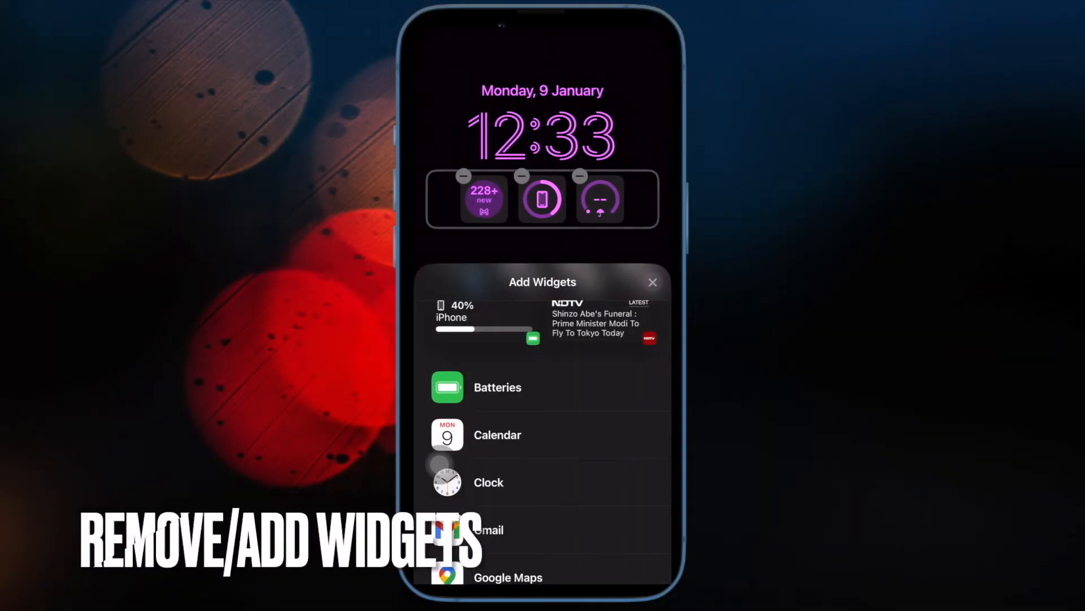
Swap the third widget for the circular Batteries widget and finish editing
{"action": "left_click", "coordinate": [580, 176]}
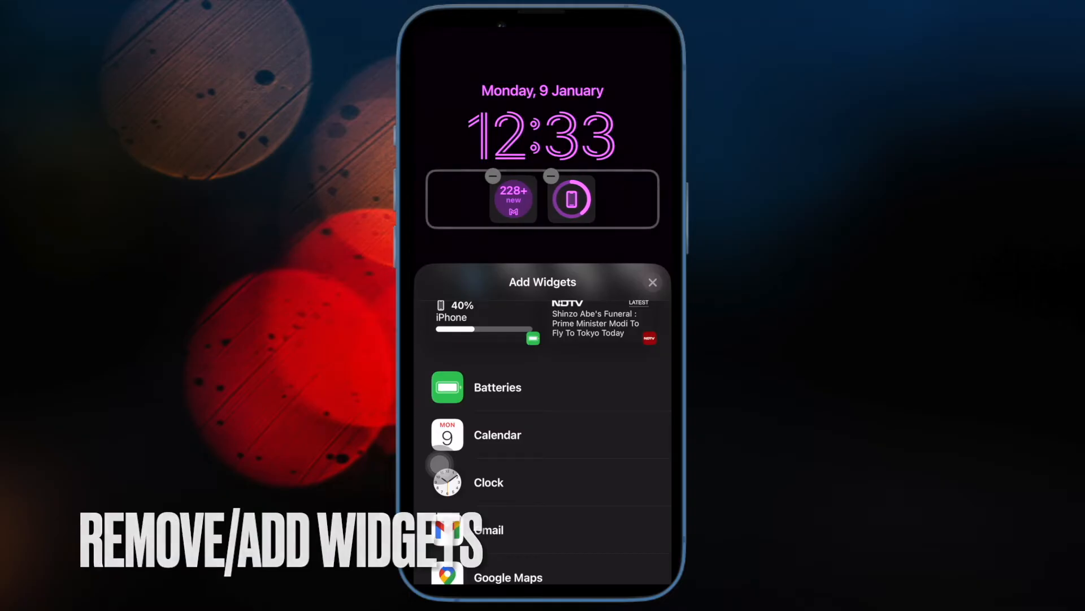
{"action": "left_click", "coordinate": [498, 387]}
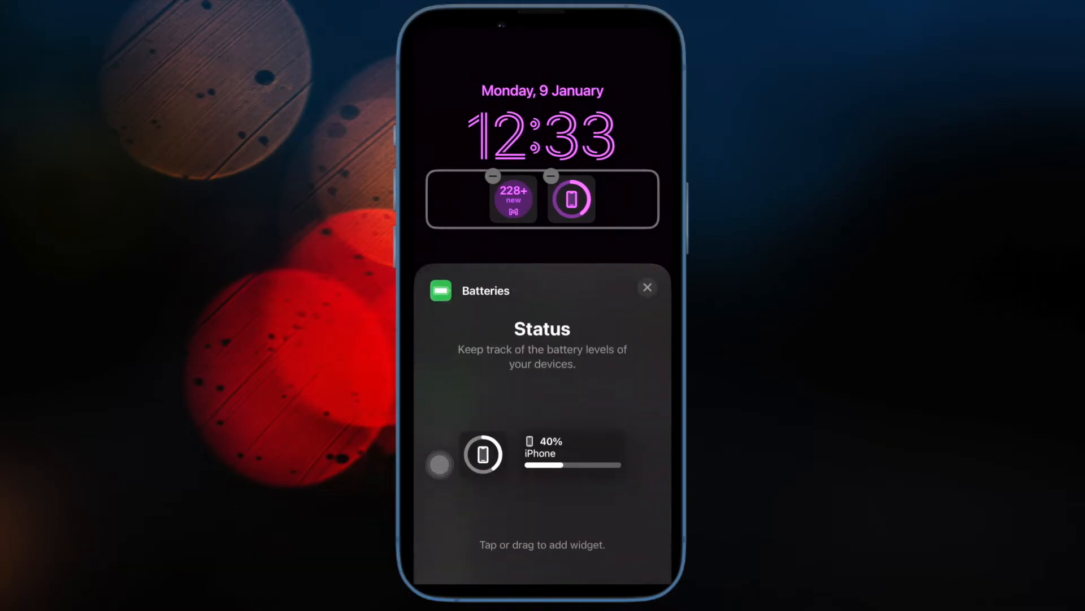
{"action": "left_click", "coordinate": [484, 455]}
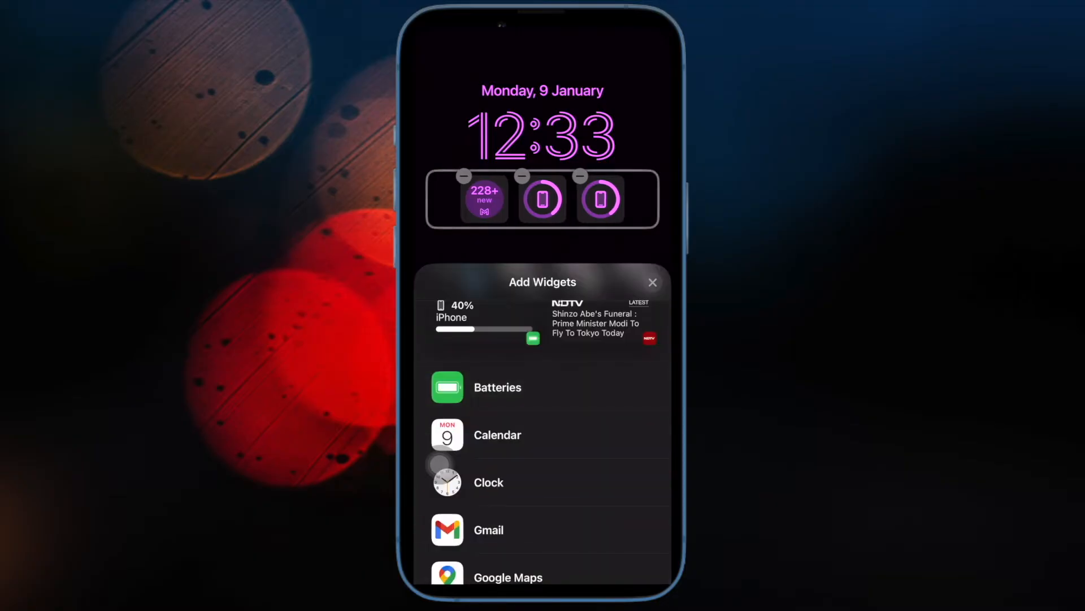
{"action": "left_click", "coordinate": [652, 282]}
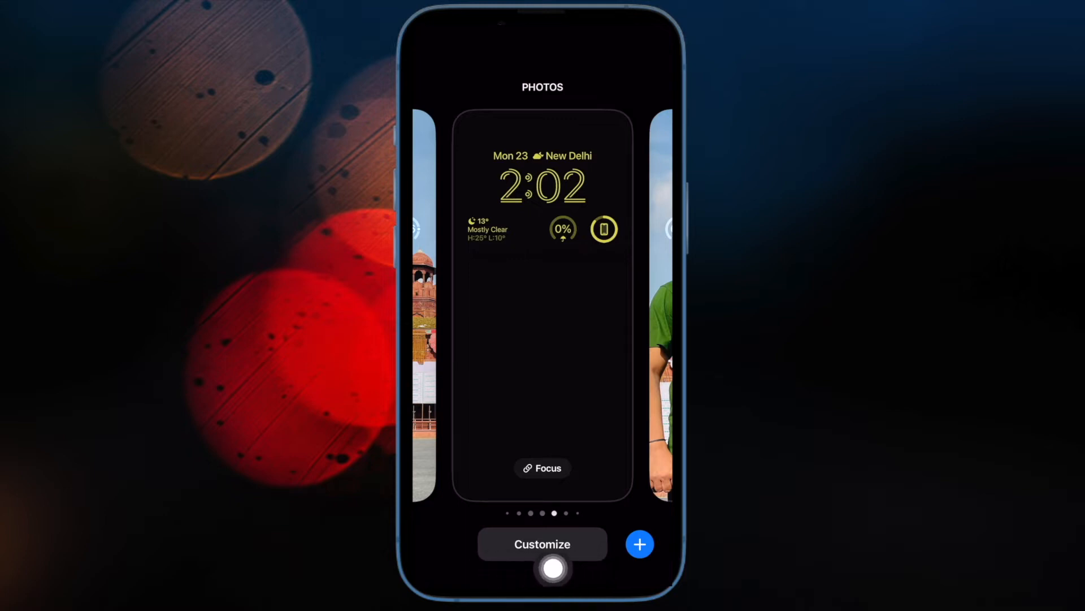
Customise the photo lock screen, add the AQI gauge as the fourth widget, and save
{"action": "left_click", "coordinate": [542, 544]}
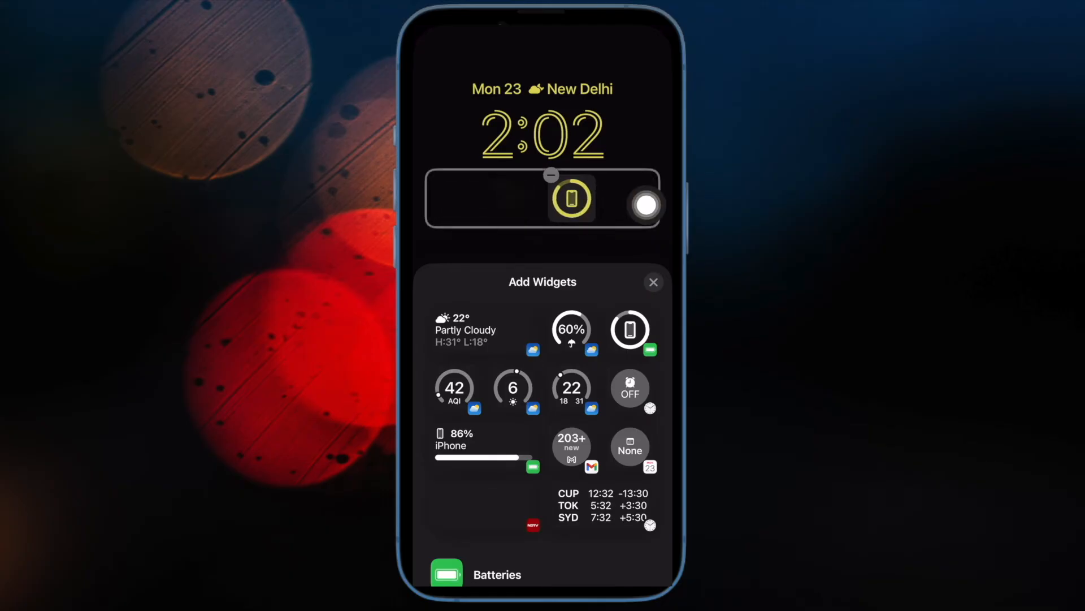
{"action": "left_click", "coordinate": [653, 282]}
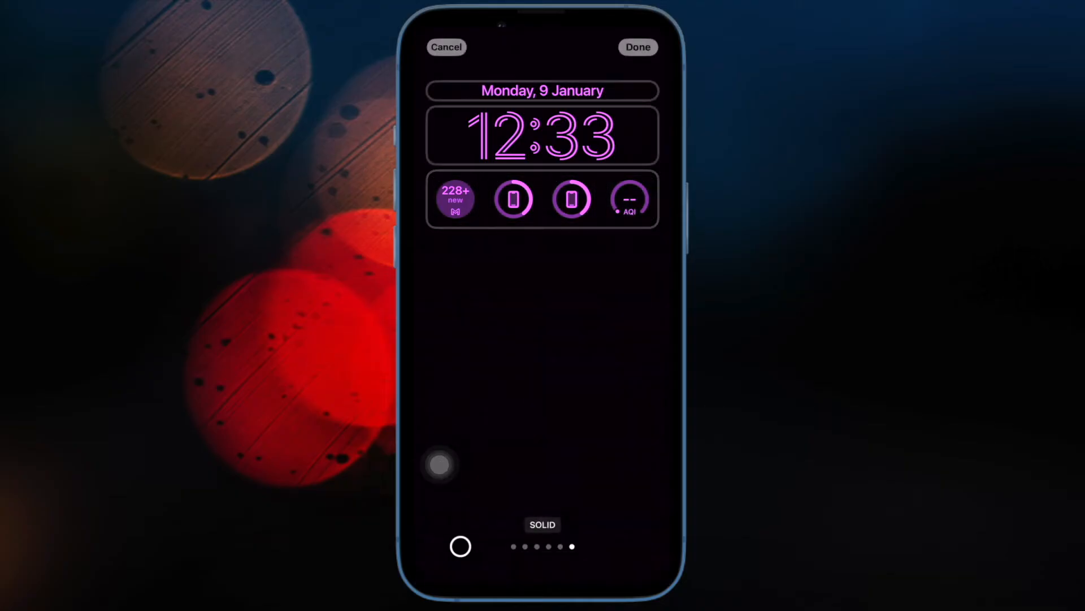
{"action": "left_click", "coordinate": [542, 198]}
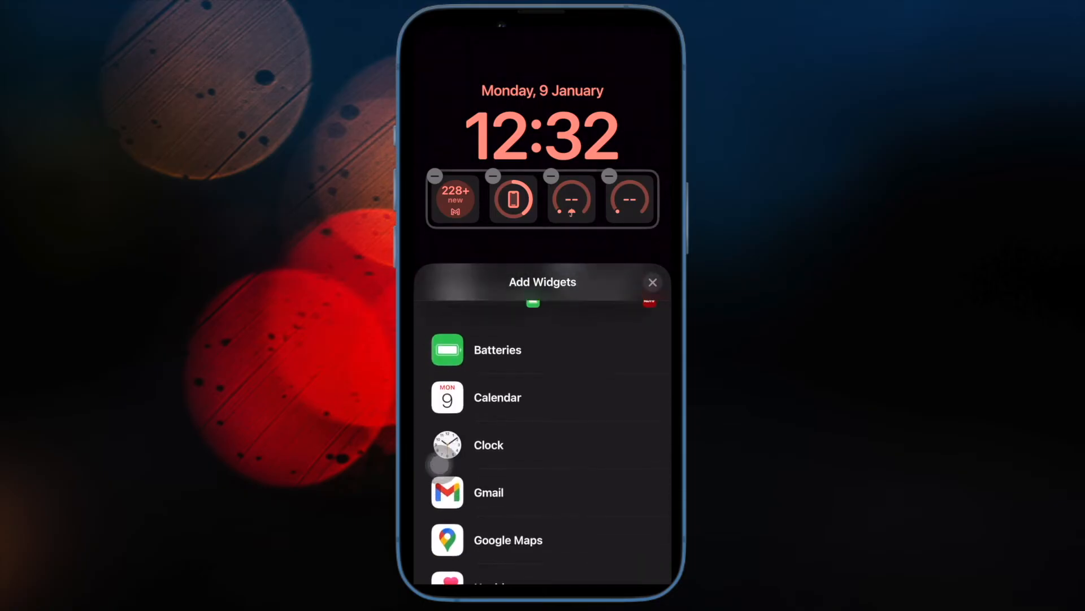
Close the Add Widgets panel and return to the home screen's Utilities folder
{"action": "scroll", "scroll_direction": "down", "scroll_amount": 3}
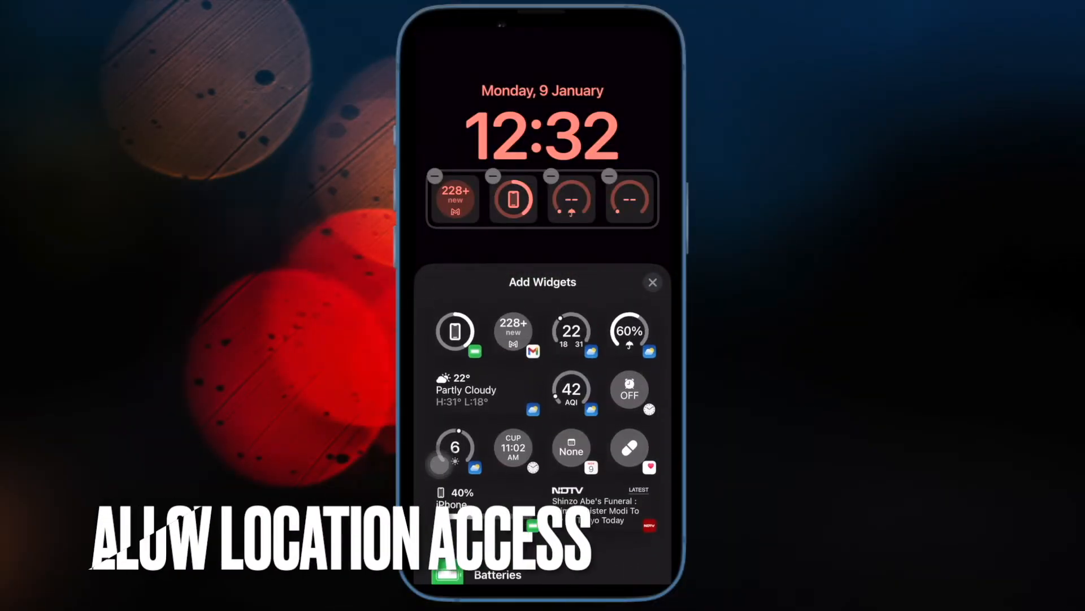
{"action": "left_click", "coordinate": [653, 282]}
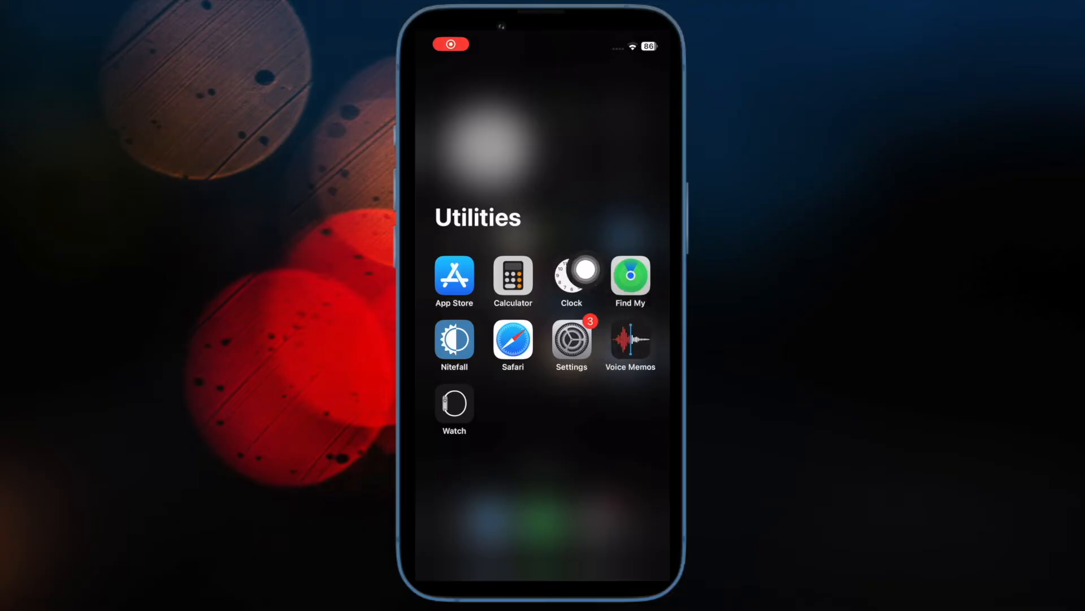
Open Settings and go to Privacy & Security
{"action": "left_click", "coordinate": [571, 339]}
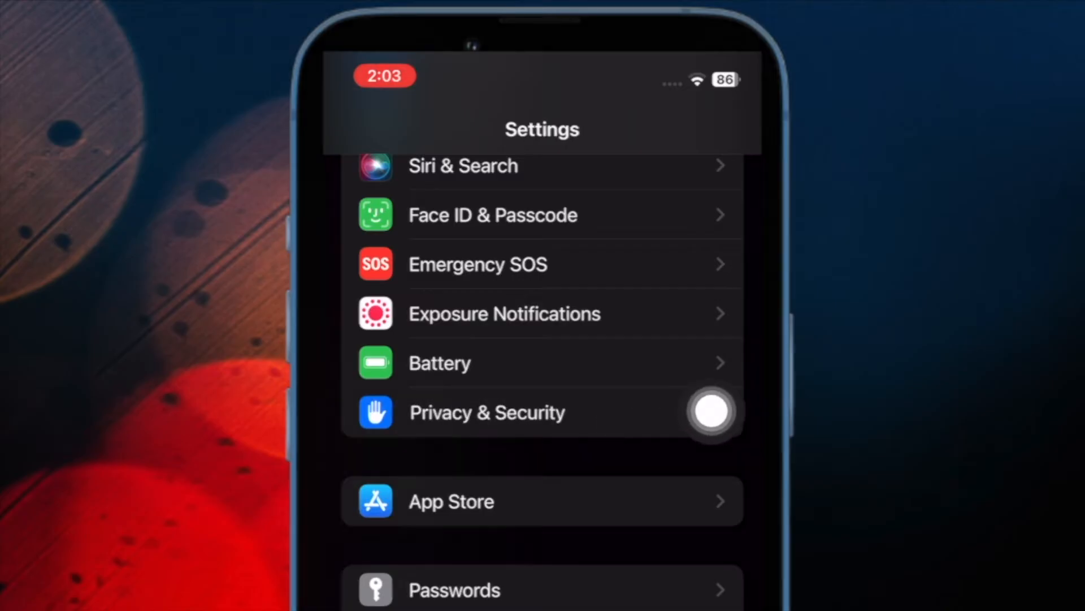
{"action": "left_click", "coordinate": [488, 413]}
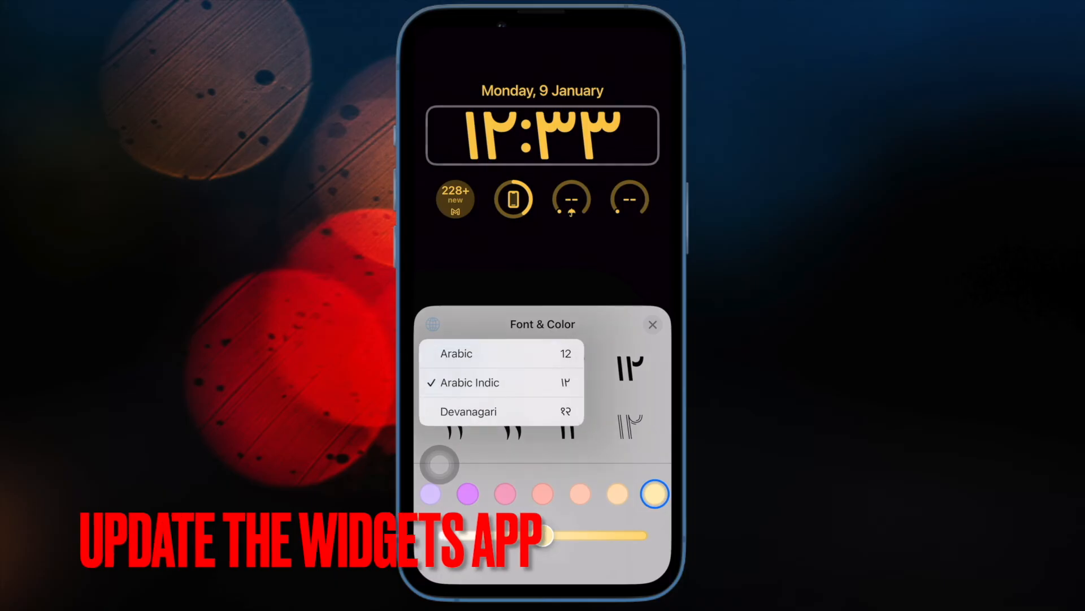
Try Devanagari then standard numerals, a deeper yellow, and two other clock fonts
{"action": "left_click", "coordinate": [468, 412]}
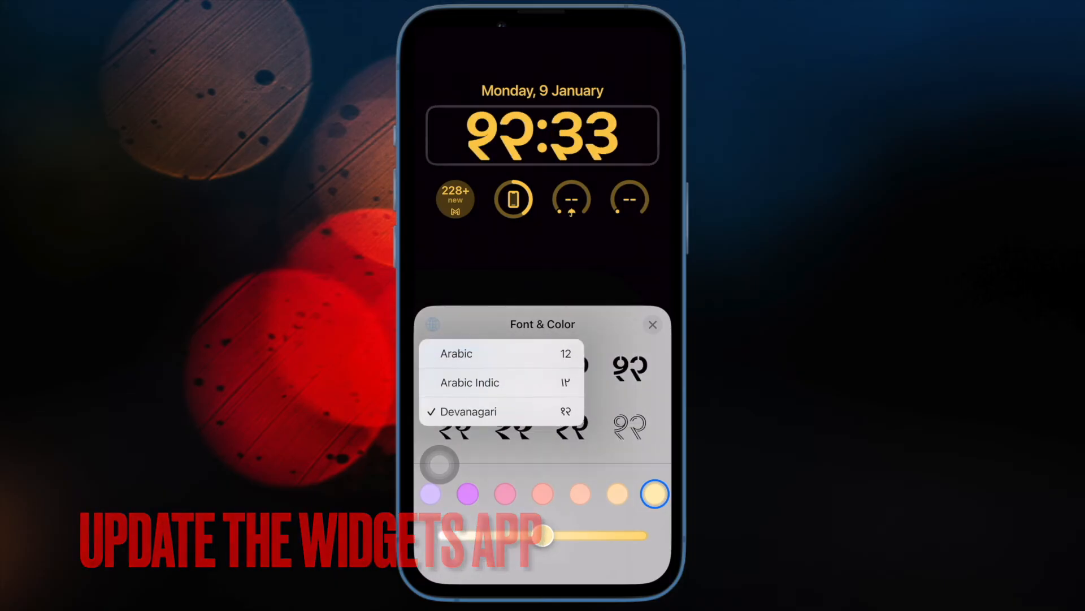
{"action": "left_click", "coordinate": [456, 353]}
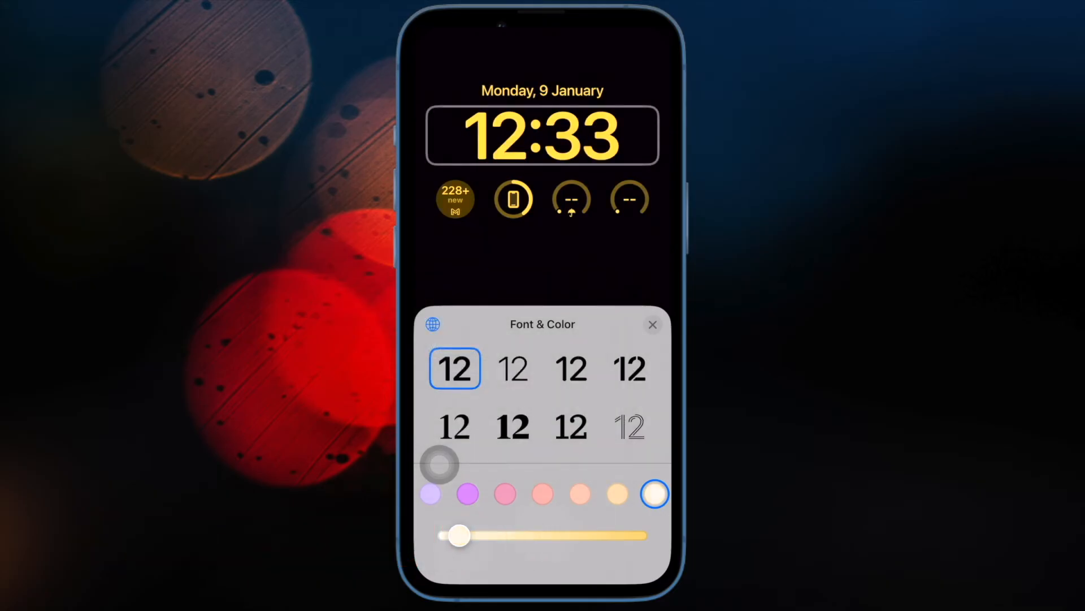
{"action": "left_click_drag", "start_coordinate": [459, 534], "coordinate": [607, 534]}
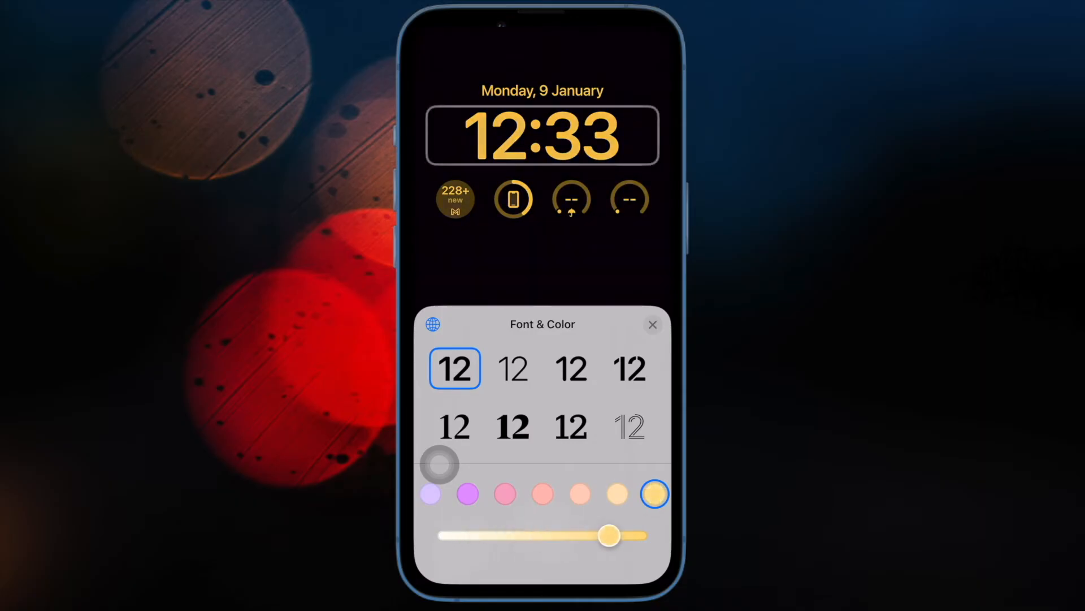
{"action": "left_click", "coordinate": [571, 427]}
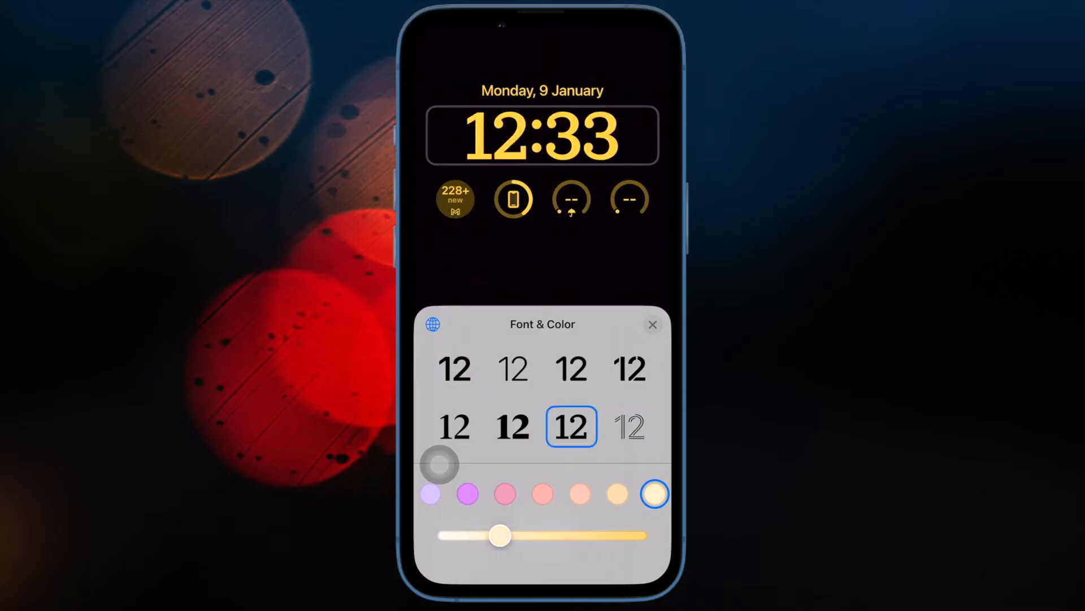
{"action": "left_click", "coordinate": [455, 369]}
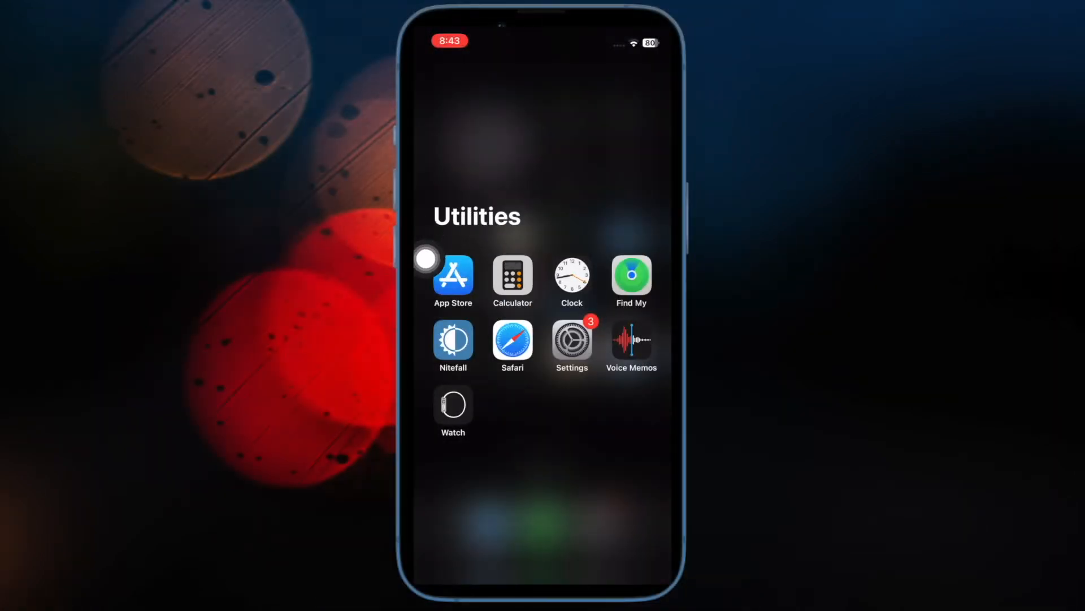
{"action": "mouse_move", "coordinate": [510, 240]}
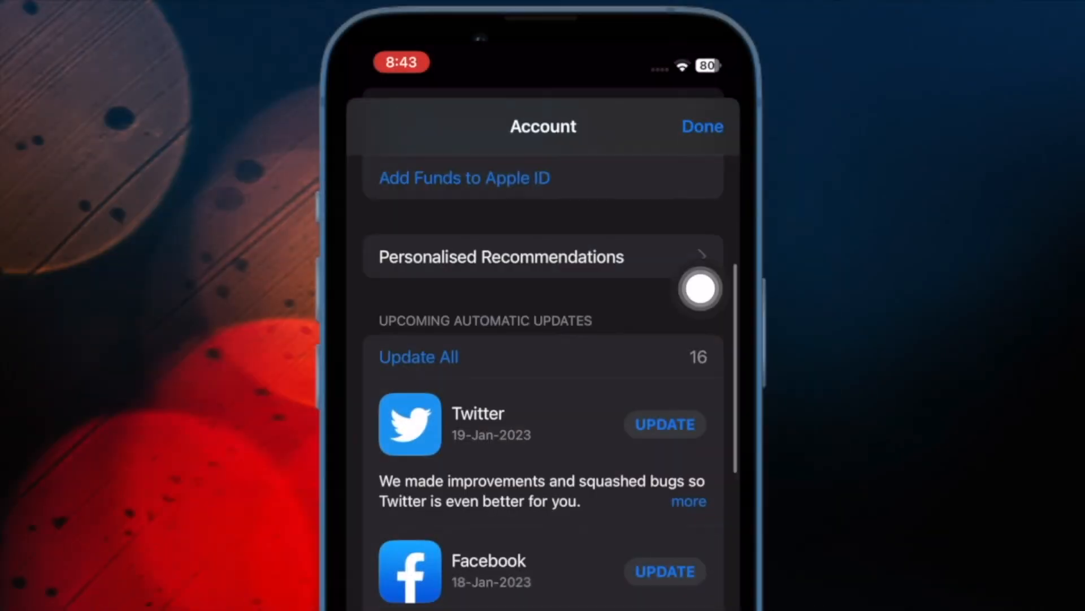
Scroll the App Store account page to the 16 upcoming automatic updates
{"action": "scroll", "scroll_direction": "down", "scroll_amount": 3}
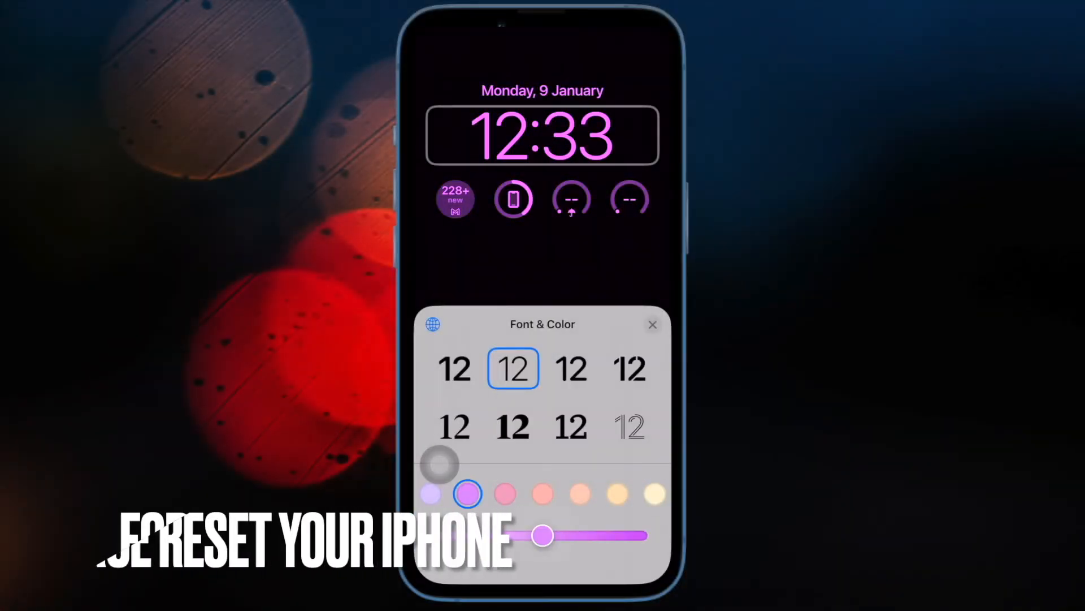
Give the purple clock the outlined font and remove the last widget from the row
{"action": "left_click", "coordinate": [631, 369]}
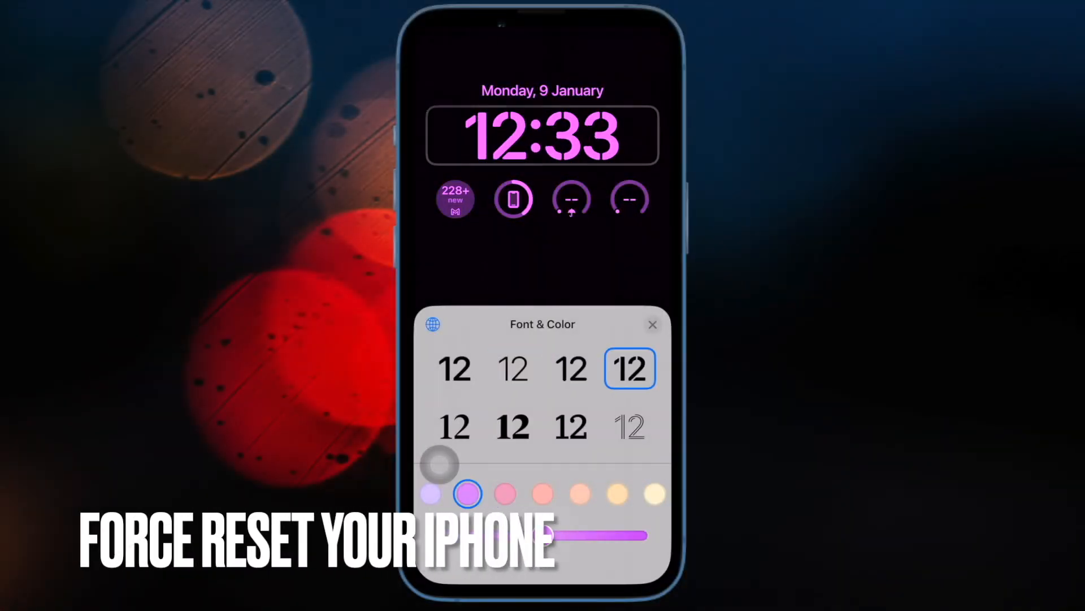
{"action": "left_click", "coordinate": [630, 426]}
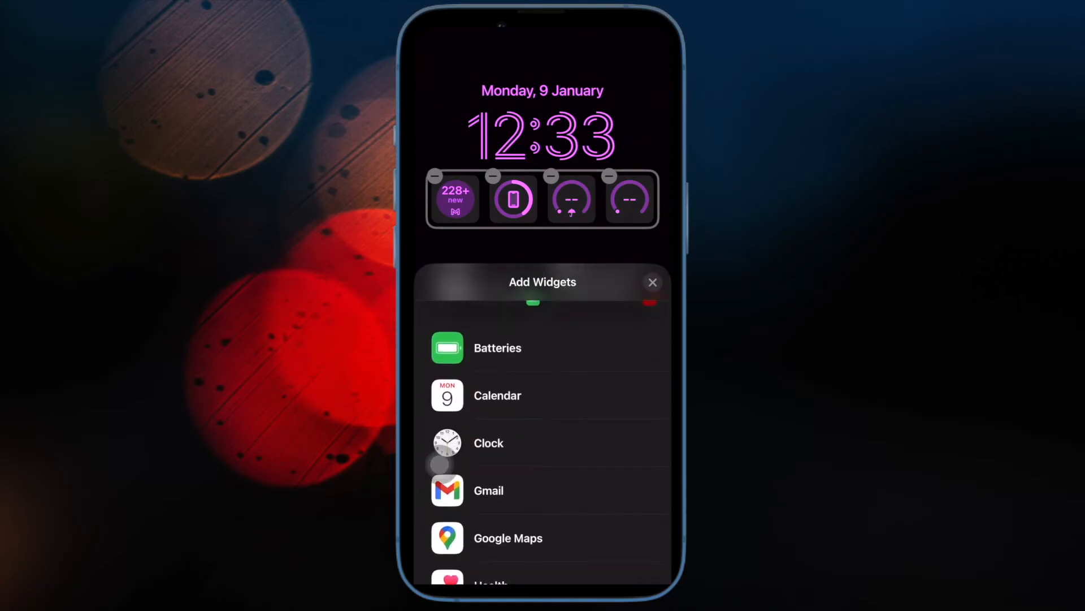
{"action": "left_click", "coordinate": [497, 348]}
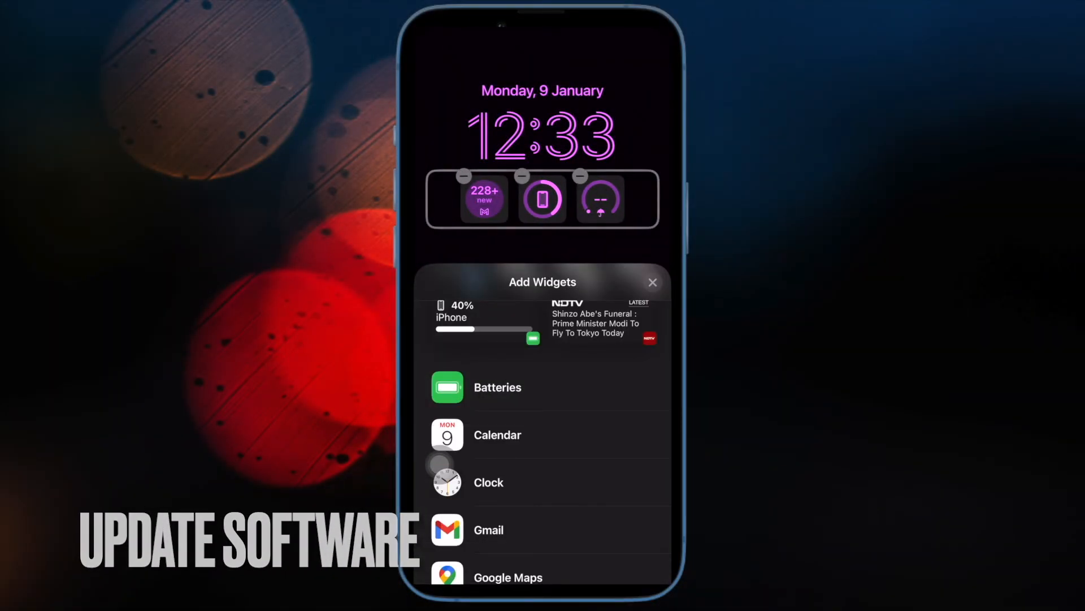
Remove the weather widget from the lock screen, leaving two, and reopen the Utilities folder
{"action": "left_click", "coordinate": [580, 175]}
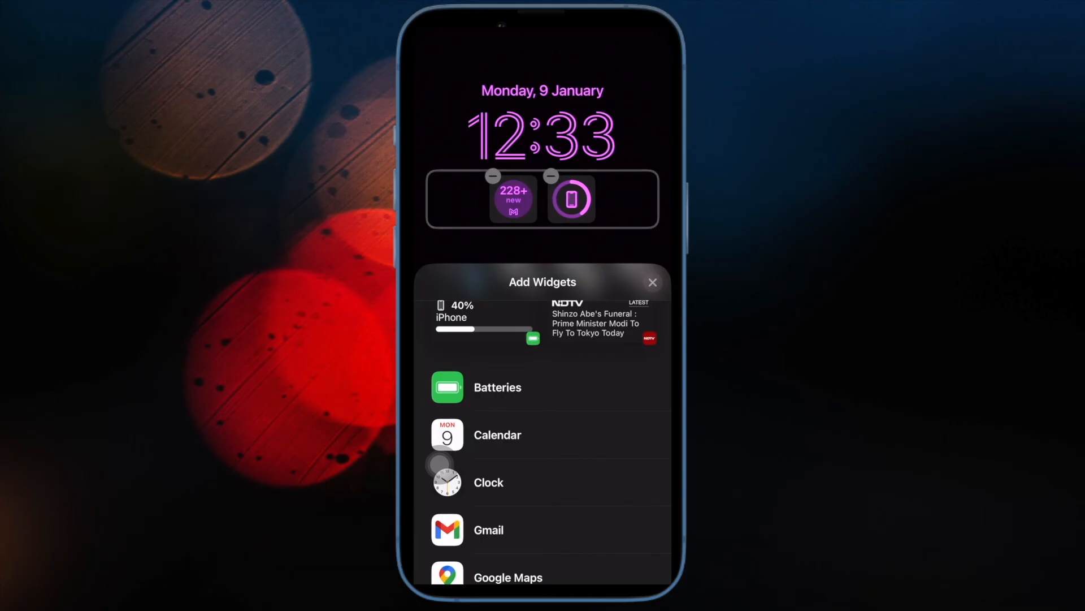
{"action": "left_click", "coordinate": [497, 388]}
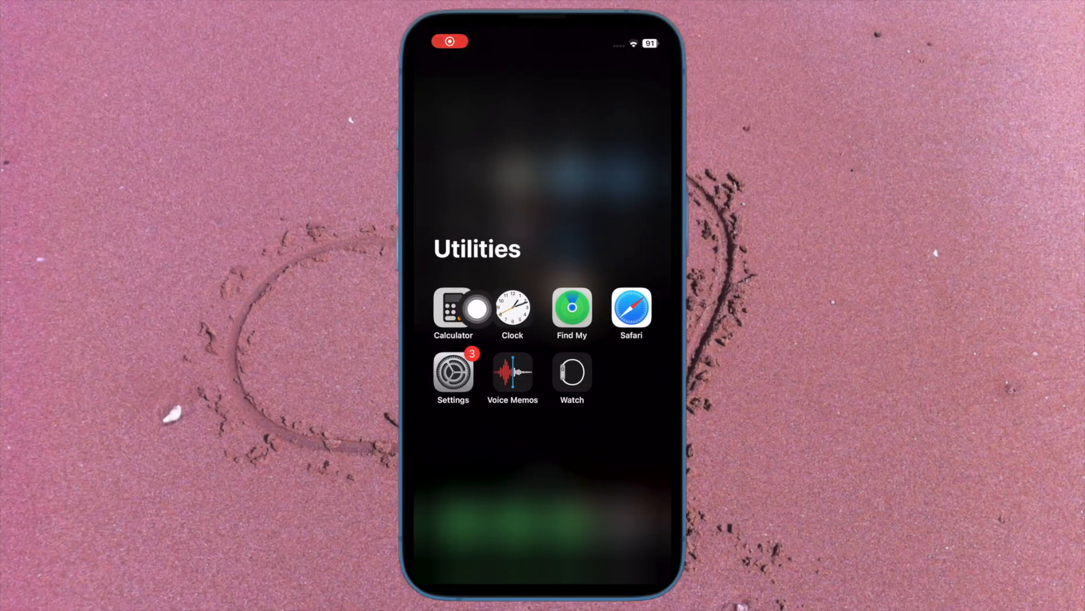
Open the Settings app and go into General settings
{"action": "left_click", "coordinate": [452, 371]}
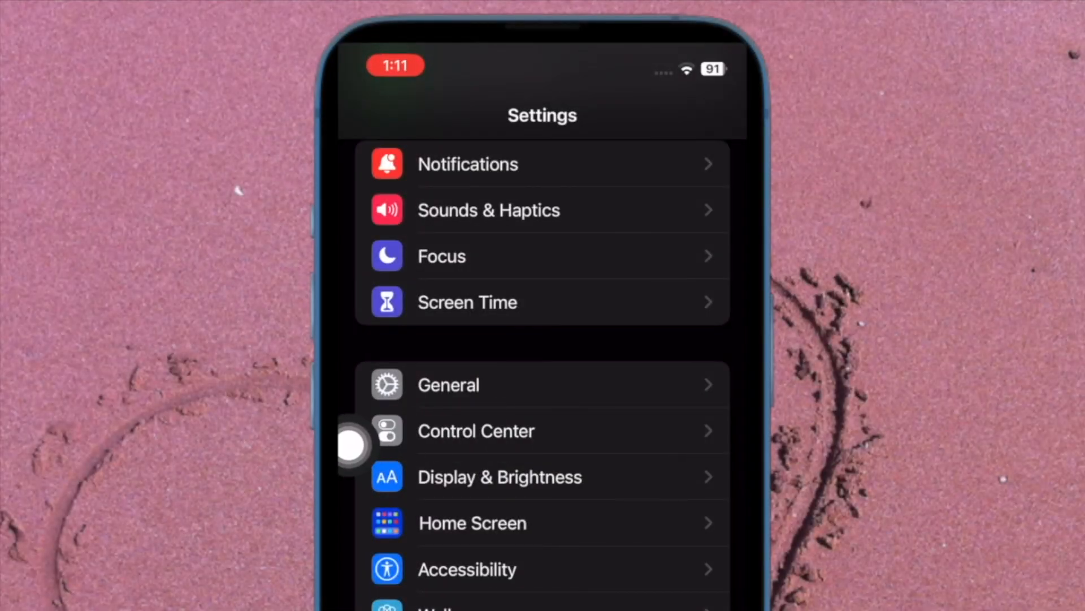
{"action": "left_click", "coordinate": [448, 385]}
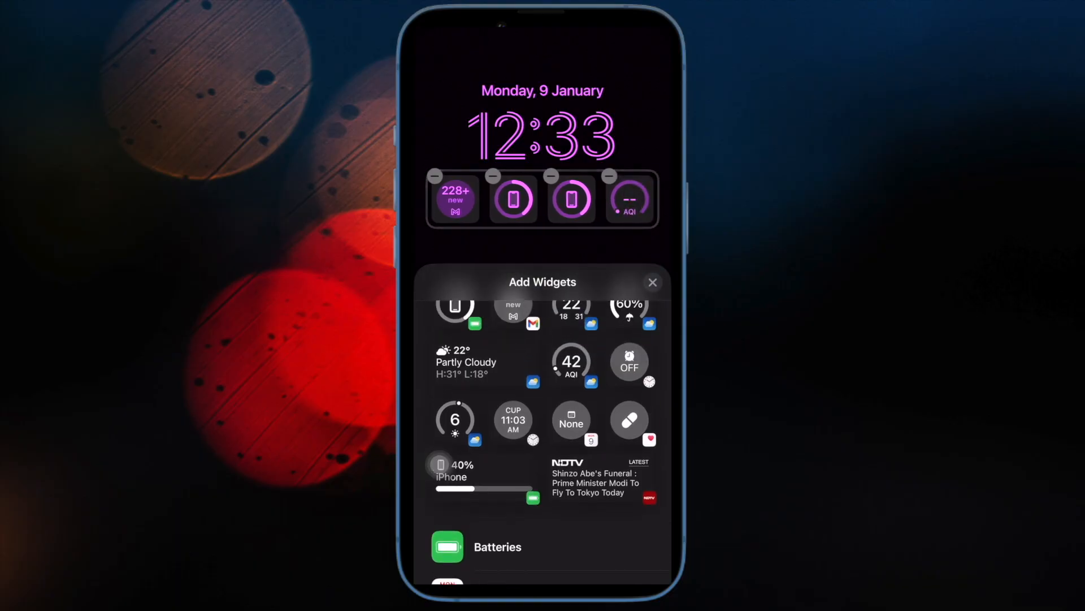
Close Add Widgets, save the lock screen, and start customizing the coral-clock wallpaper
{"action": "left_click", "coordinate": [652, 282]}
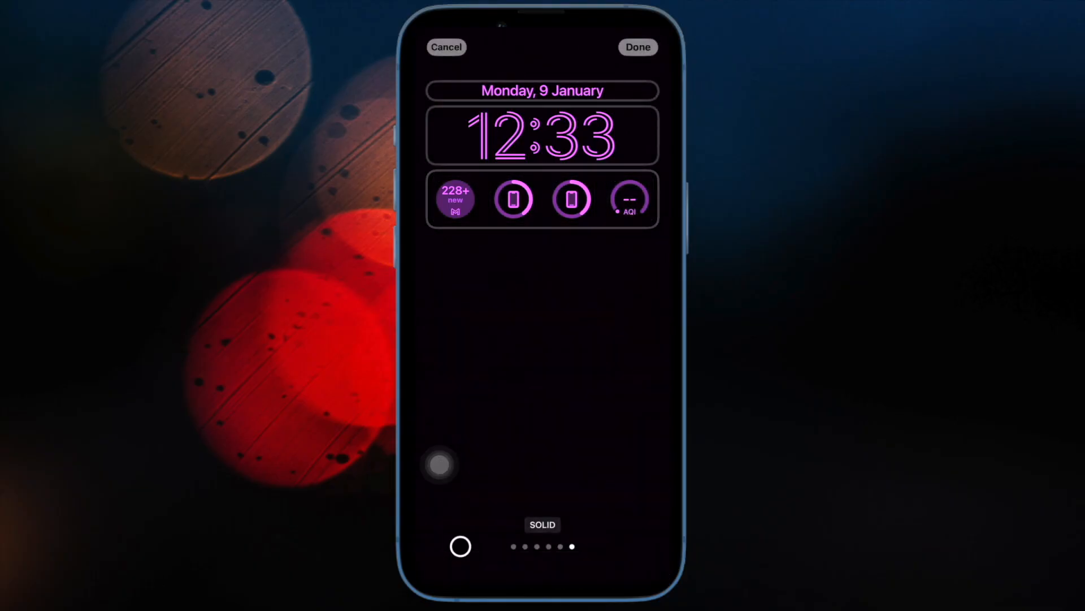
{"action": "left_click", "coordinate": [639, 47]}
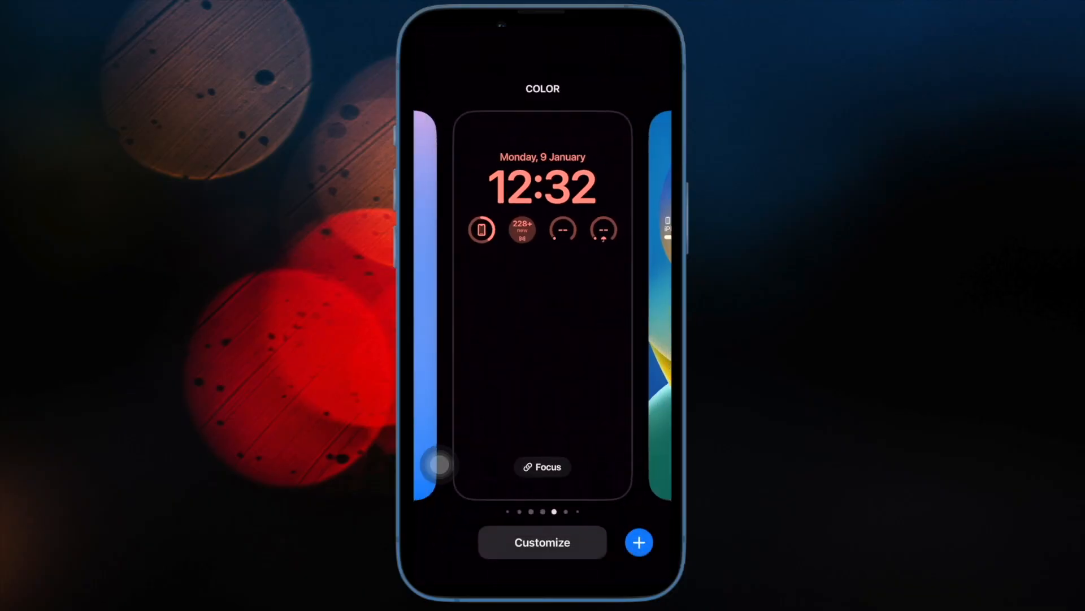
{"action": "left_click", "coordinate": [542, 542]}
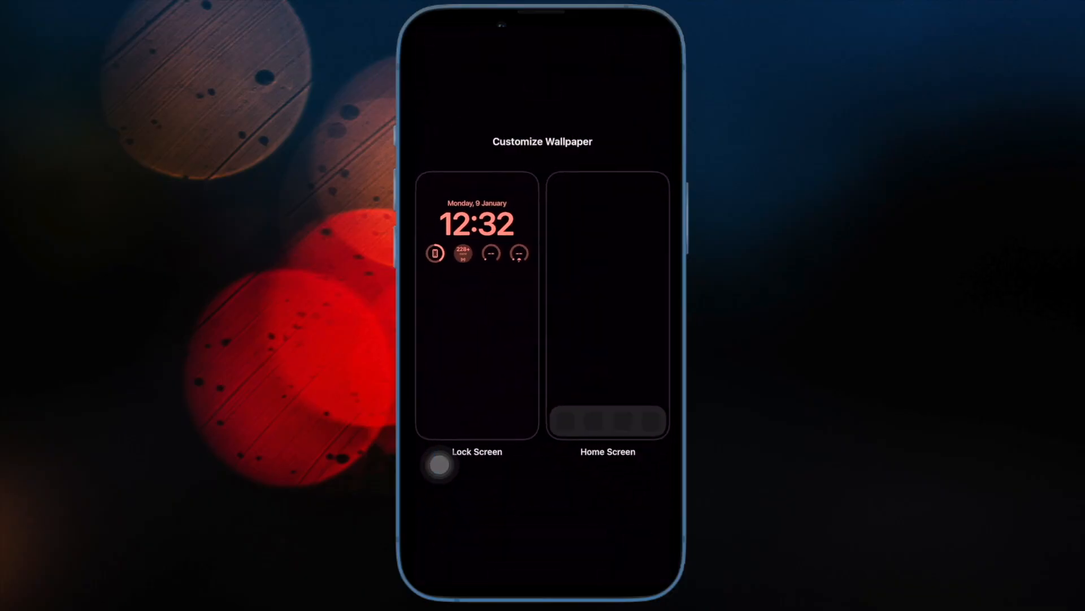